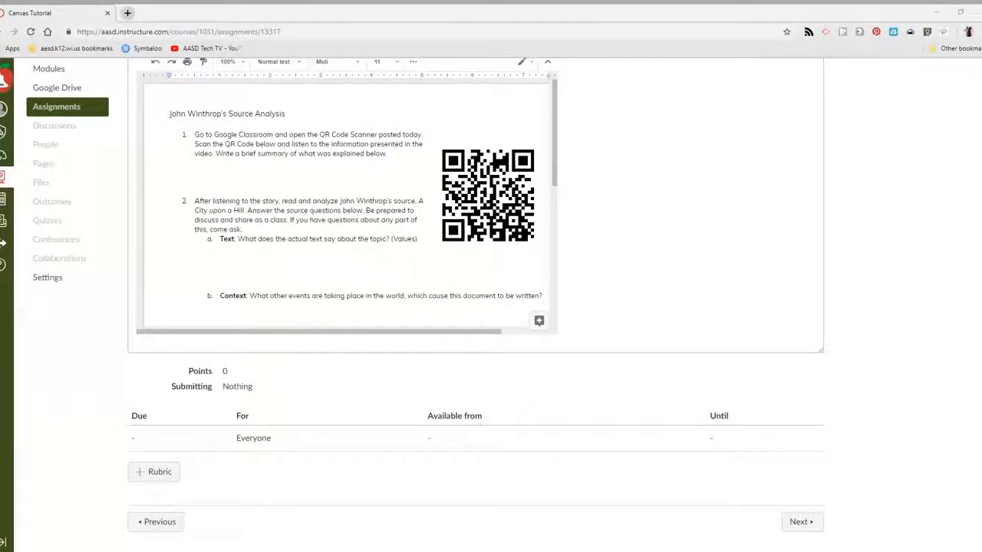
mouse_move(863, 354)
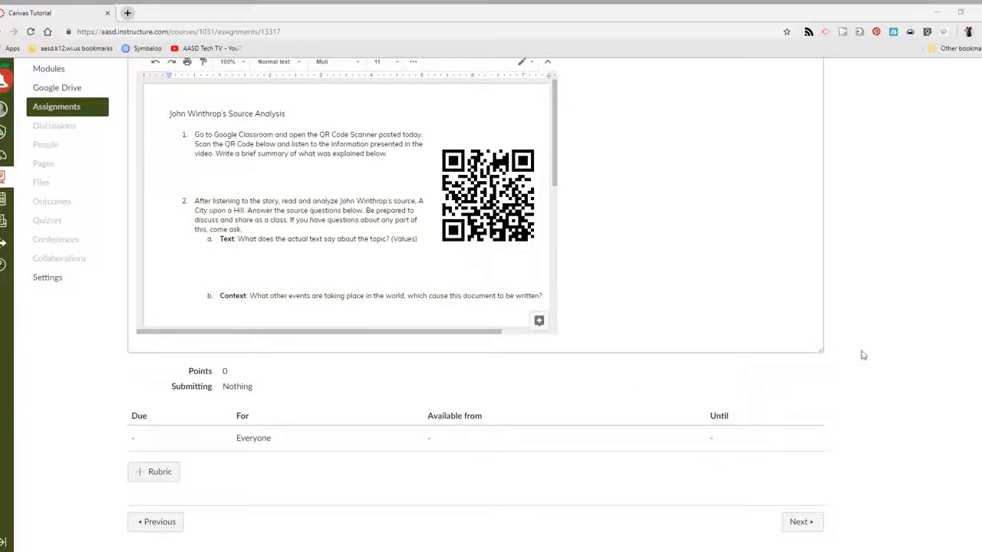
Step: Add a rubric to the assignment and retitle it 'John Winthrop's Source Analysis'
scroll(up, 3)
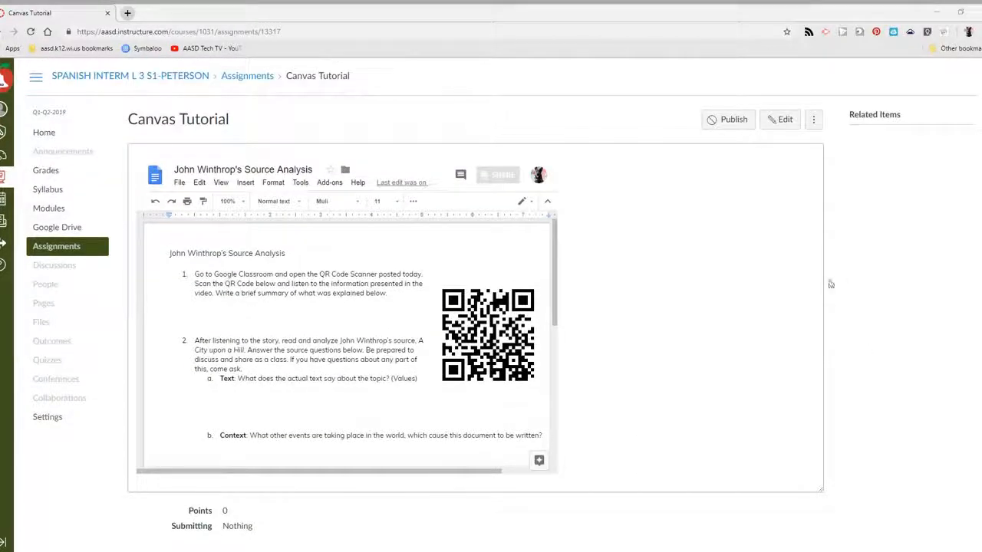
mouse_move(490, 147)
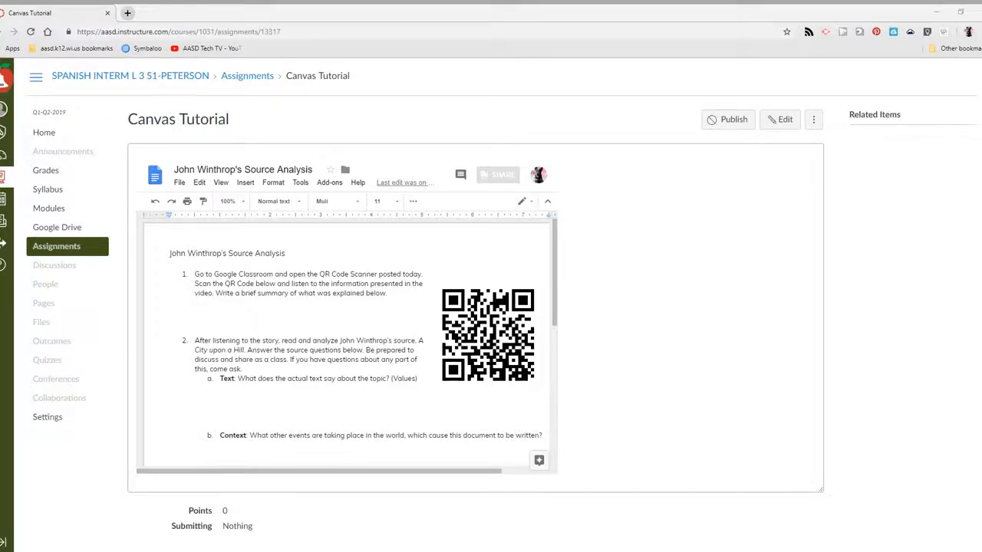
scroll(down, 3)
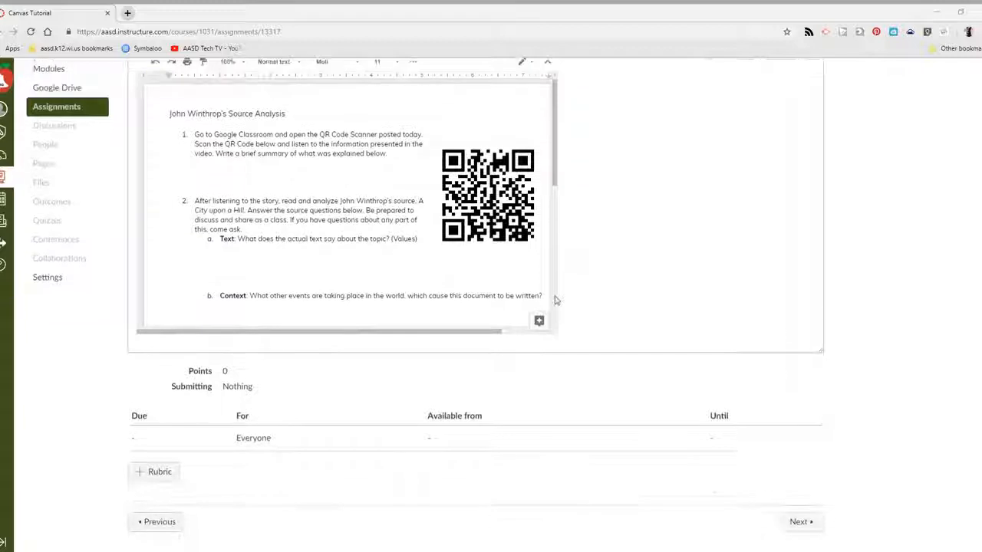
mouse_move(160, 473)
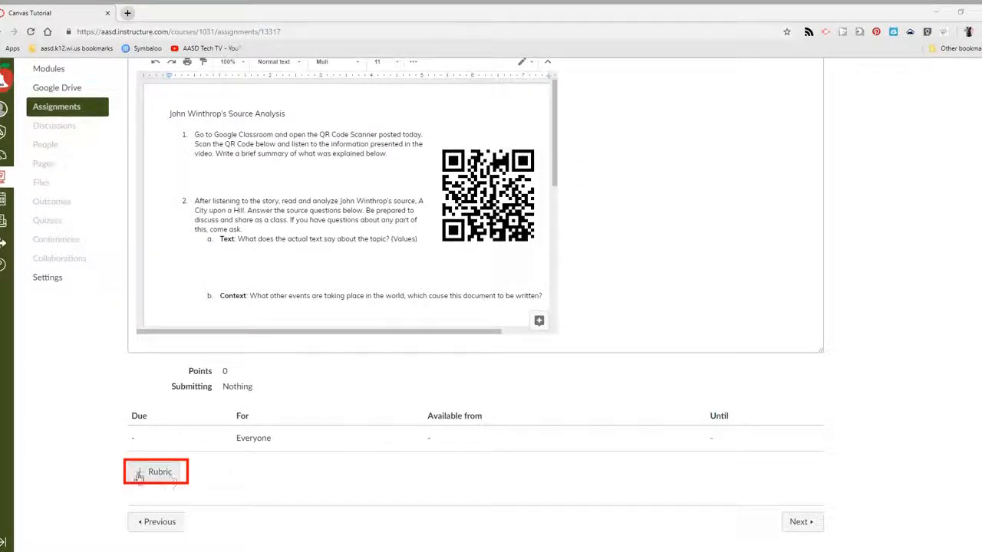
mouse_move(156, 478)
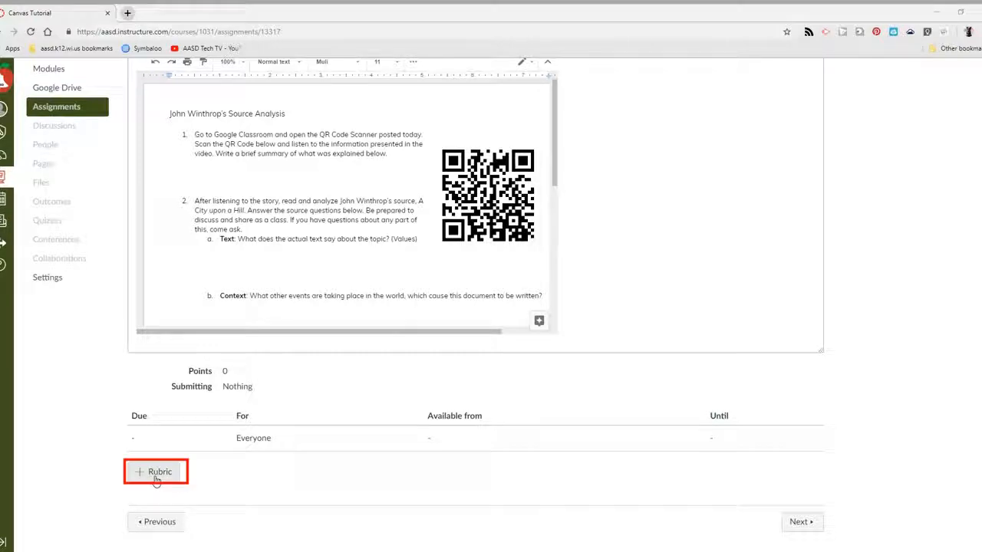
click(157, 472)
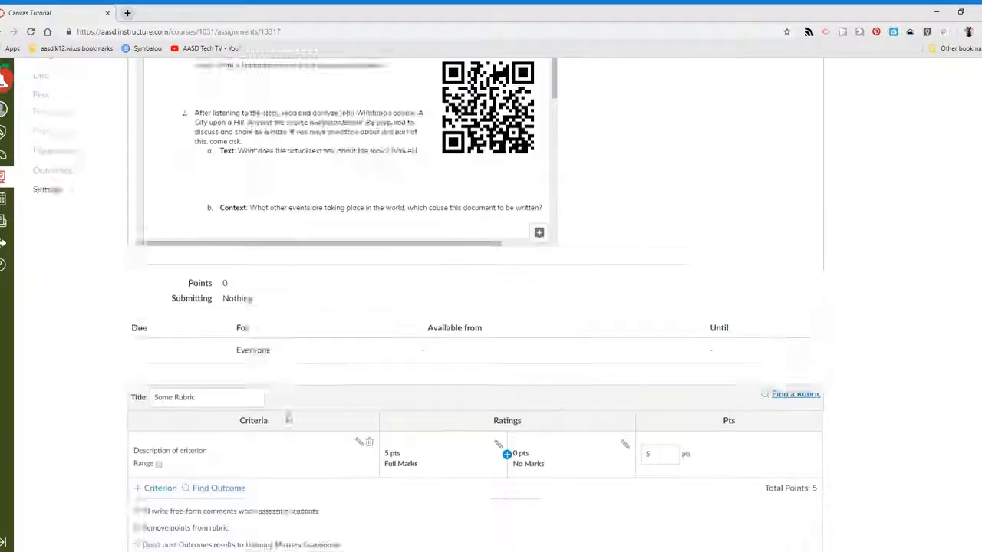
scroll(down, 3)
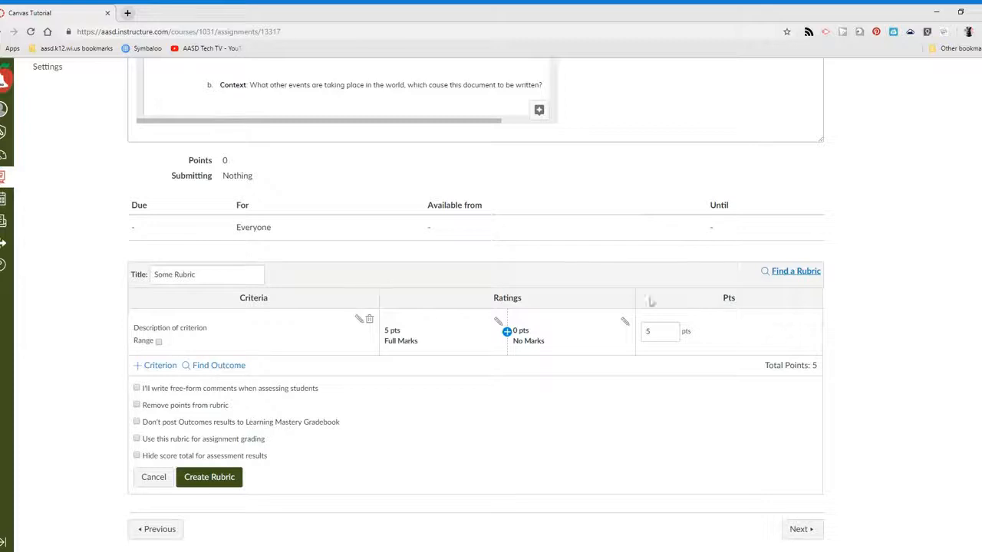
mouse_move(306, 272)
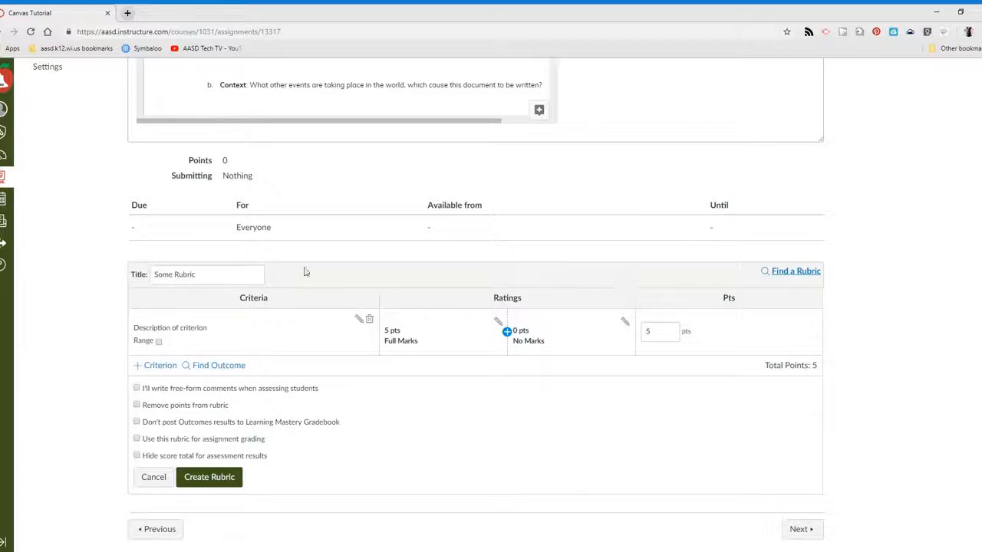
triple_click(207, 292)
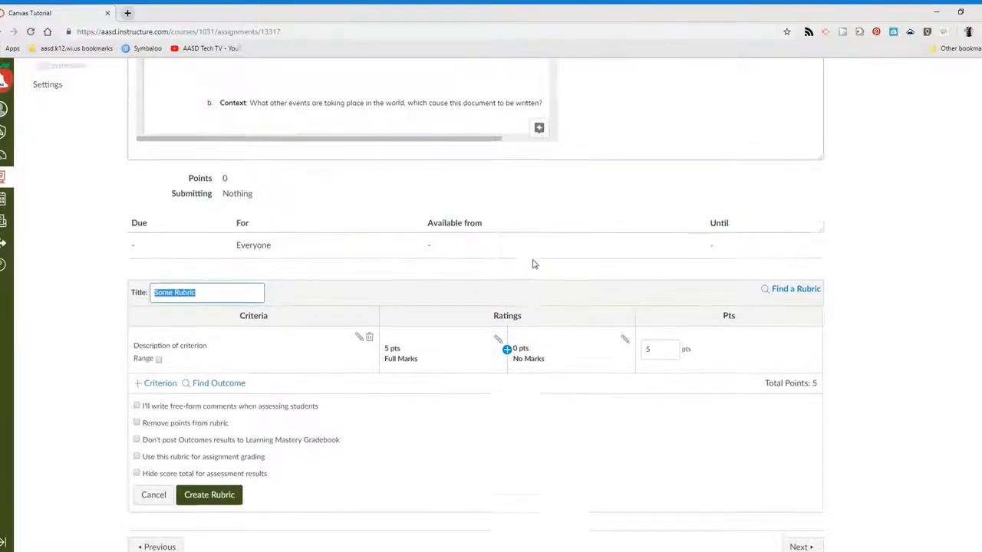
text(John)
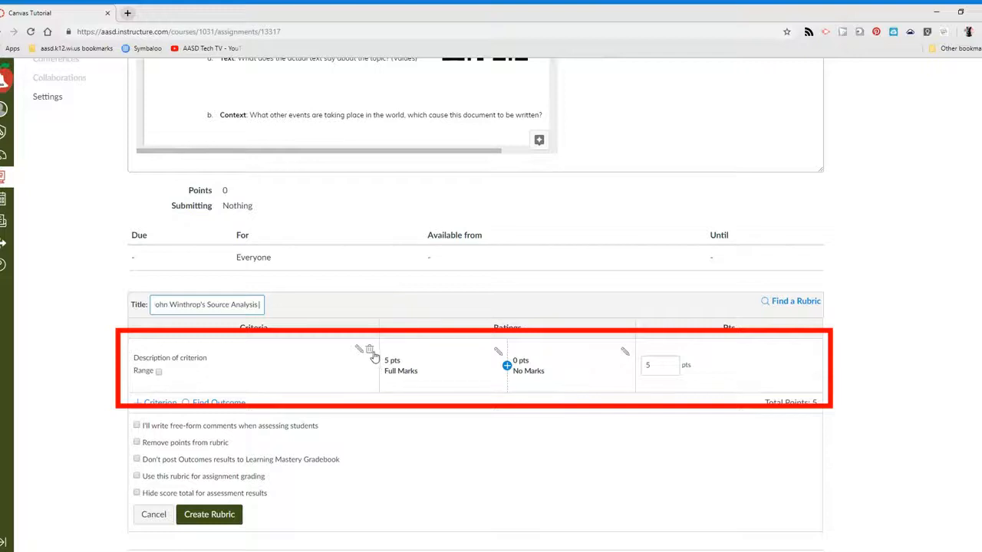
mouse_move(371, 352)
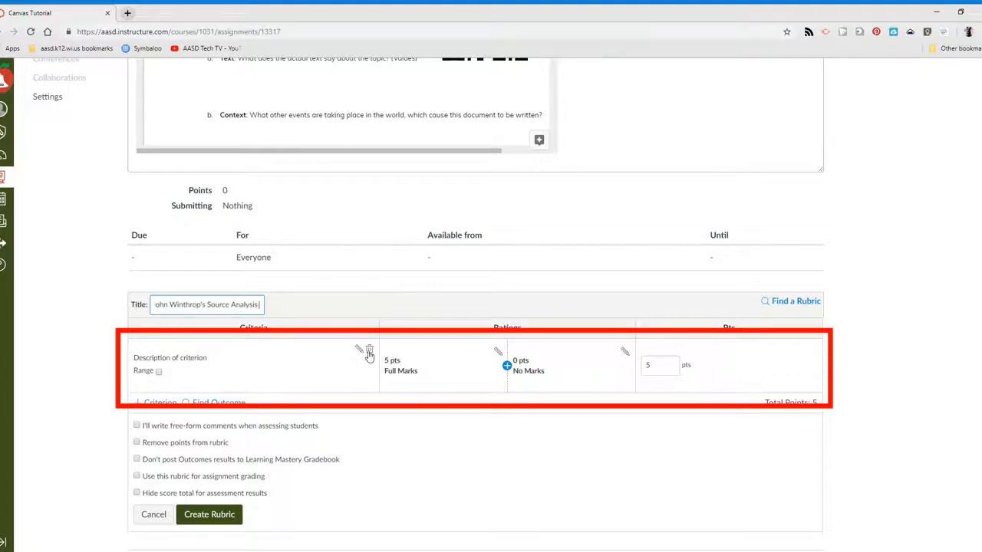
Step: Delete the default placeholder criterion, leaving the rubric at 0 points
click(370, 351)
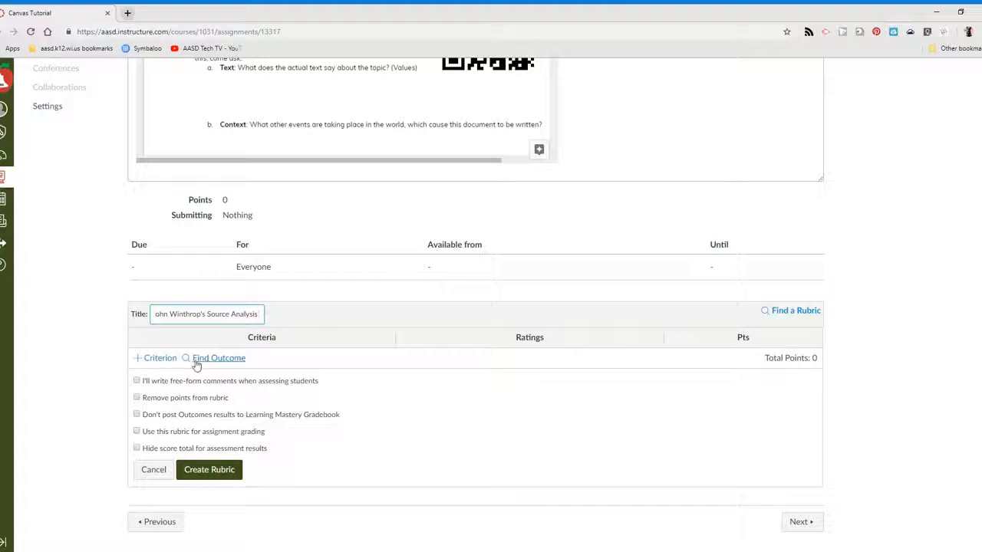
click(217, 359)
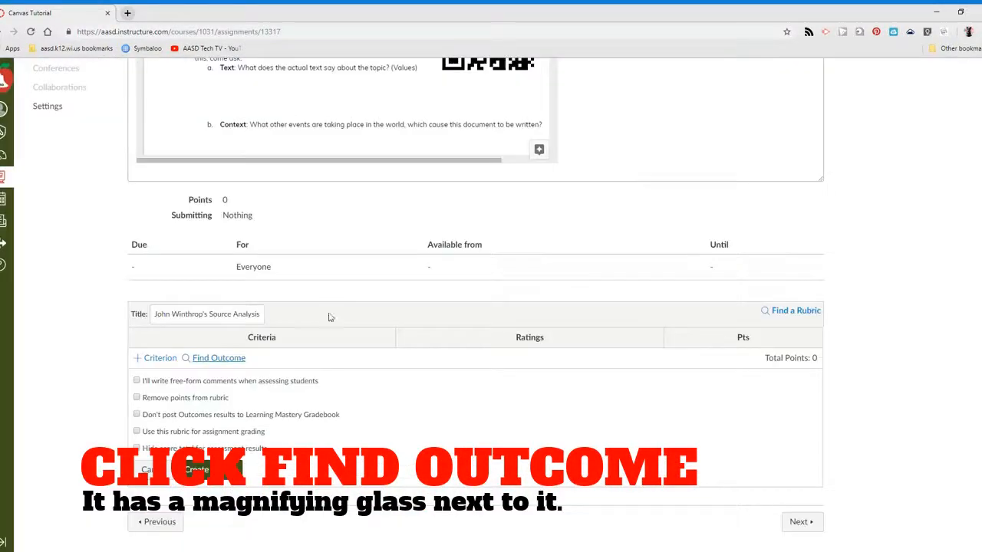
Step: Find Outcomes and expand the WL.L.3 folder into its three mode subfolders
click(218, 357)
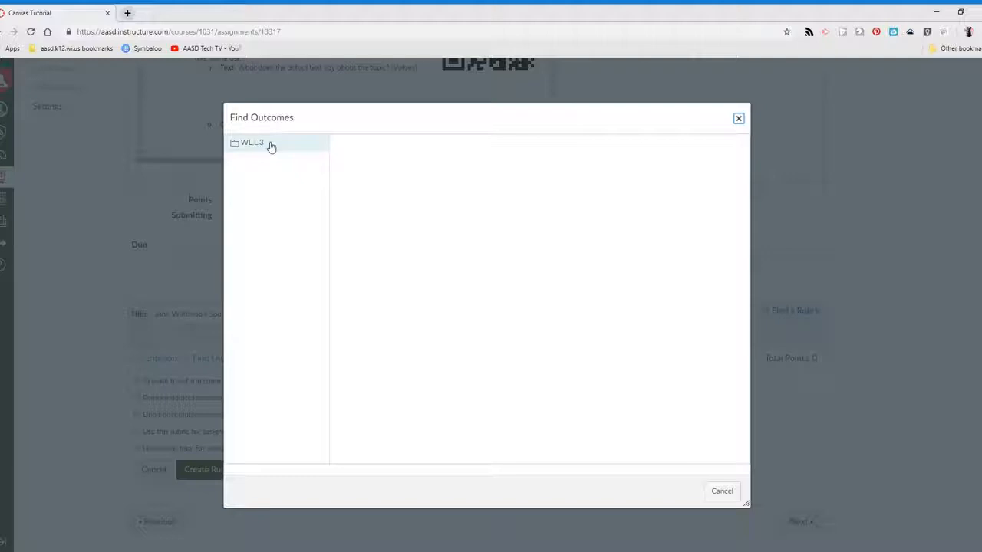
mouse_move(264, 144)
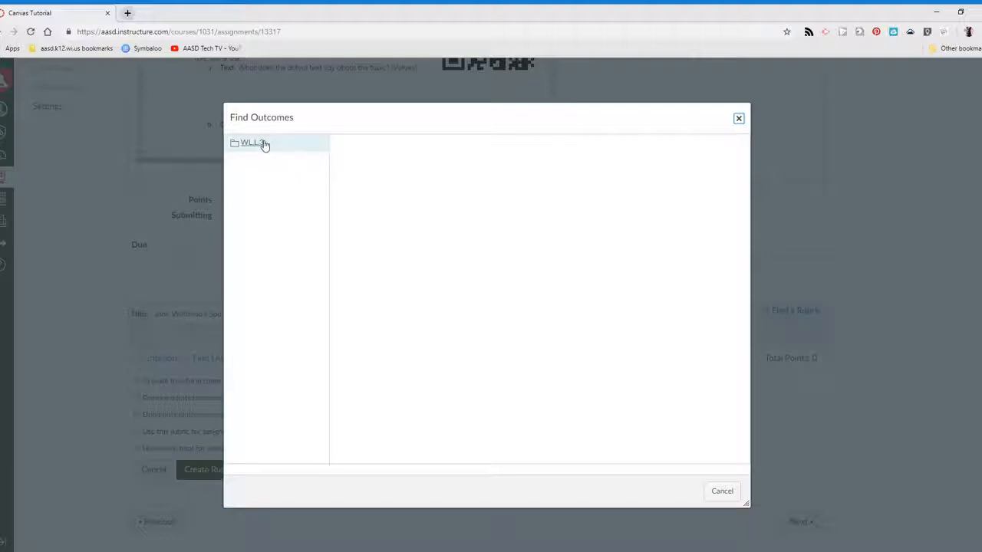
mouse_move(258, 146)
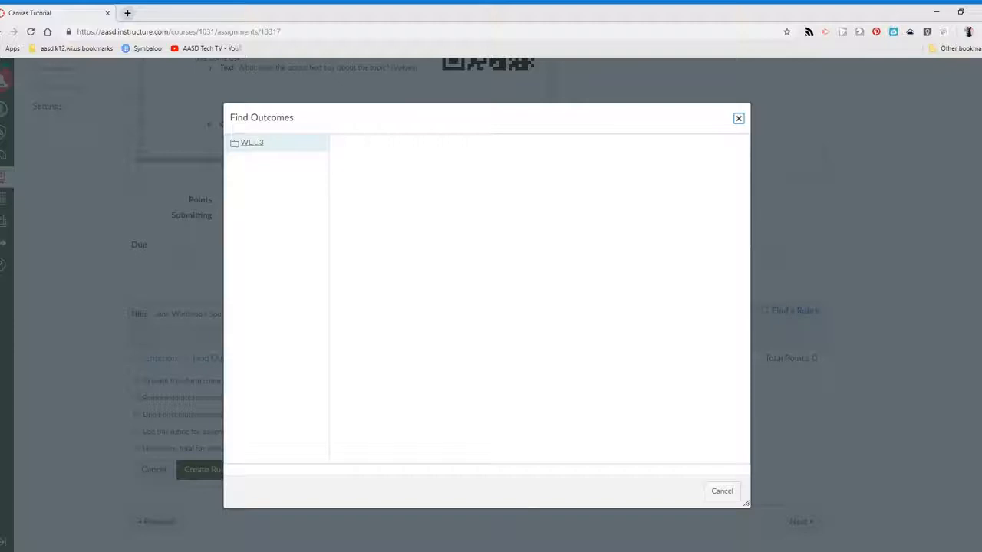
click(252, 143)
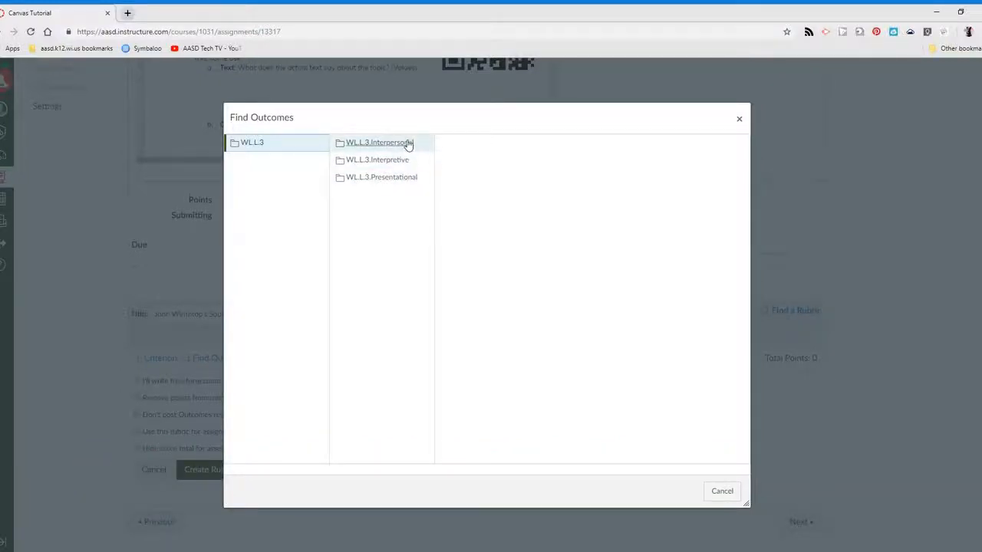
mouse_move(419, 162)
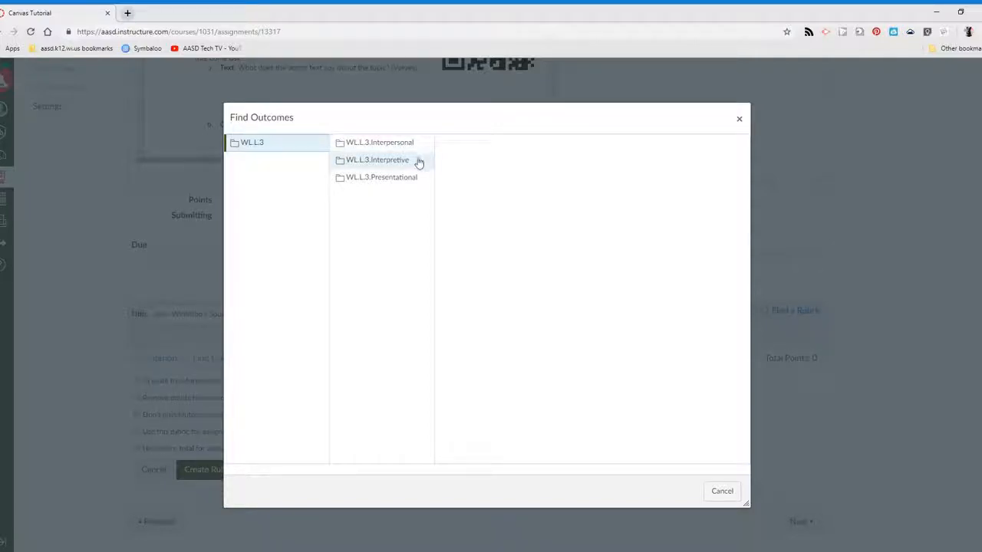
mouse_move(381, 178)
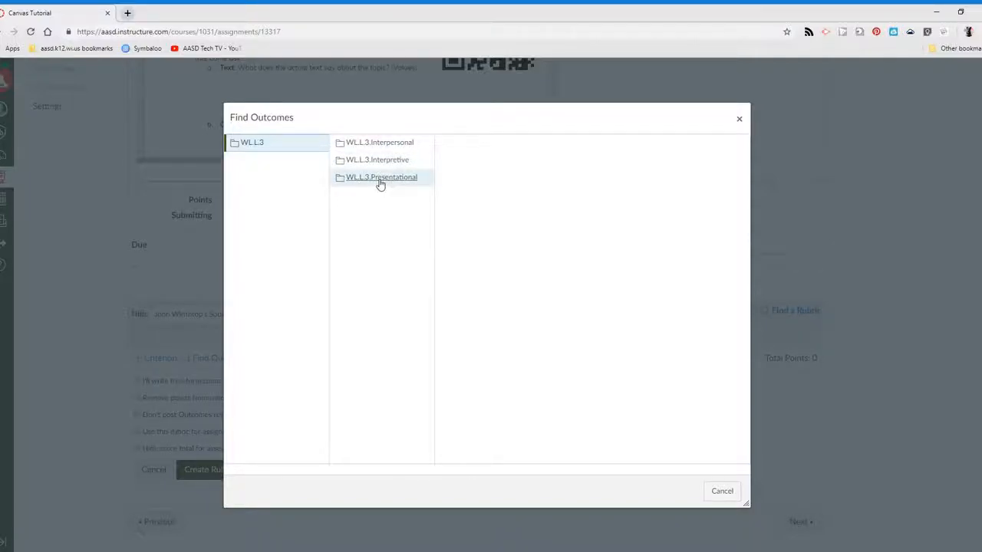
Step: Import WL.3.IN.a Word Recognition from the Interpretive group as a criterion
click(378, 160)
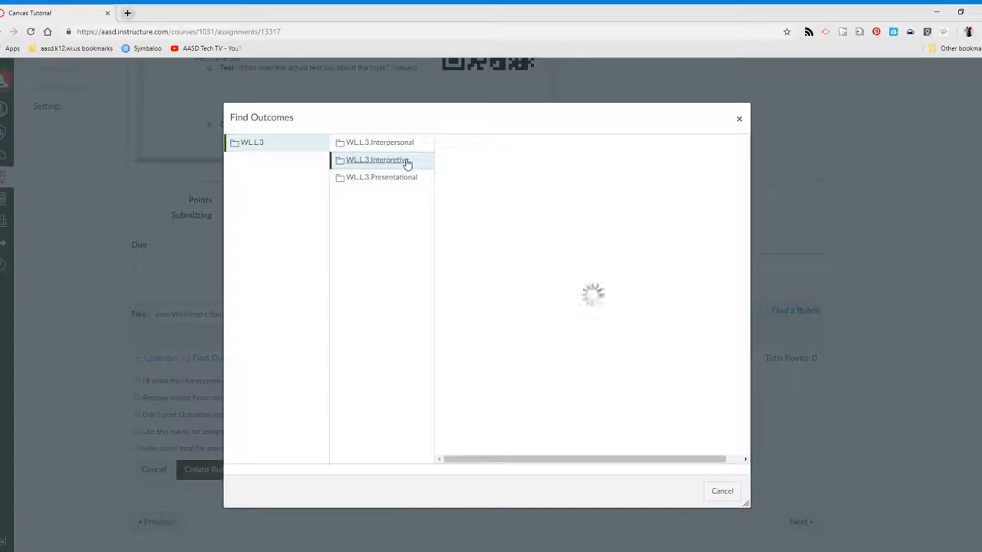
click(378, 159)
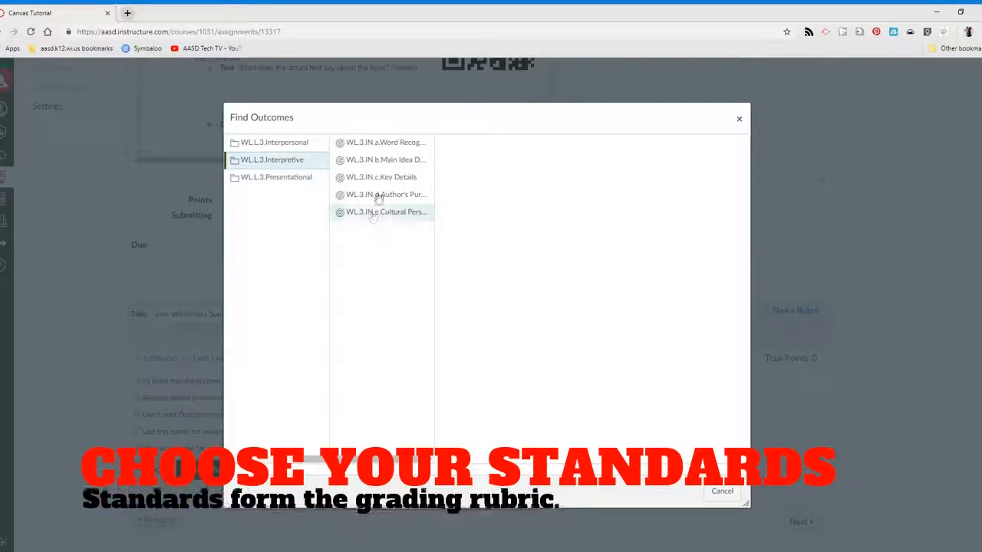
click(384, 143)
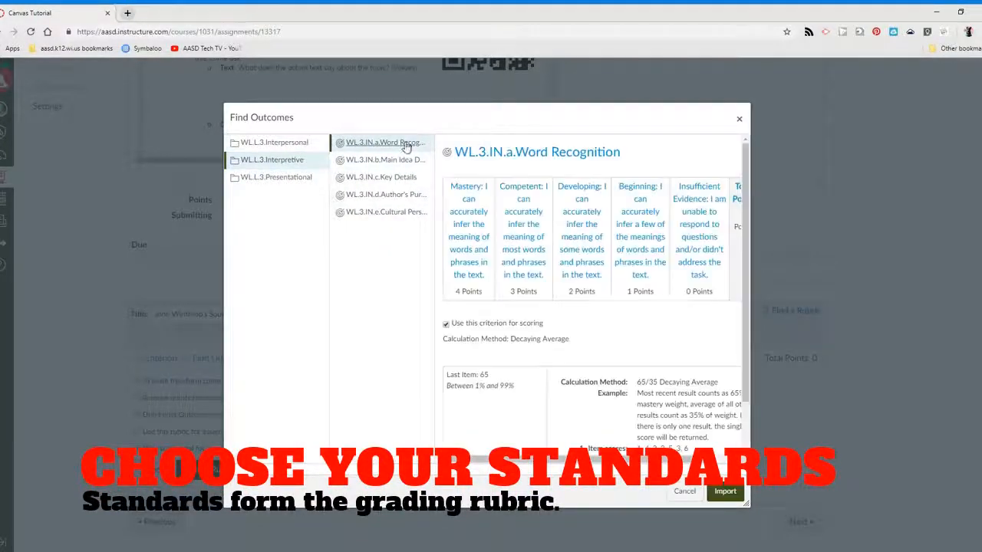
click(724, 491)
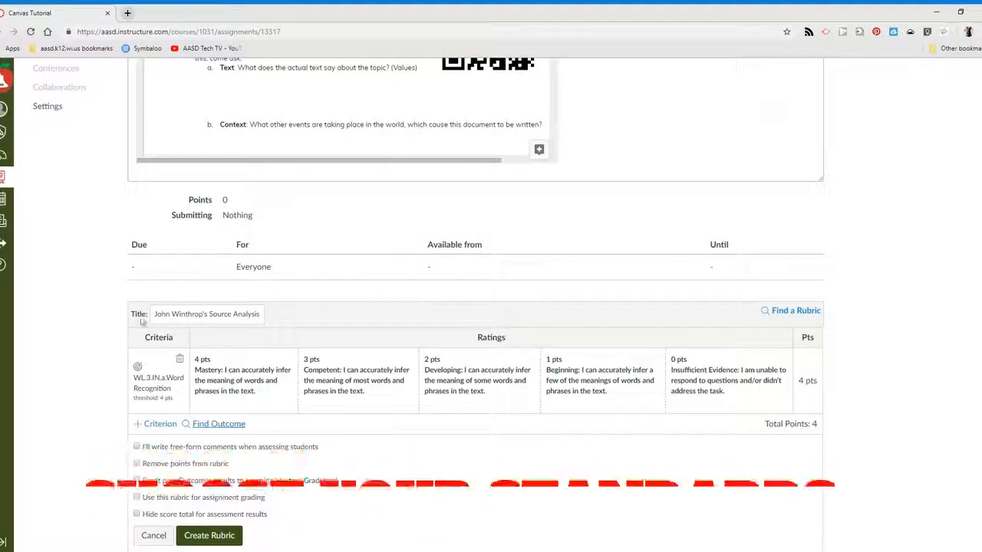
Step: Import WL.3.IN.b Main Idea Detection as a second criterion, totaling 8 points
click(218, 424)
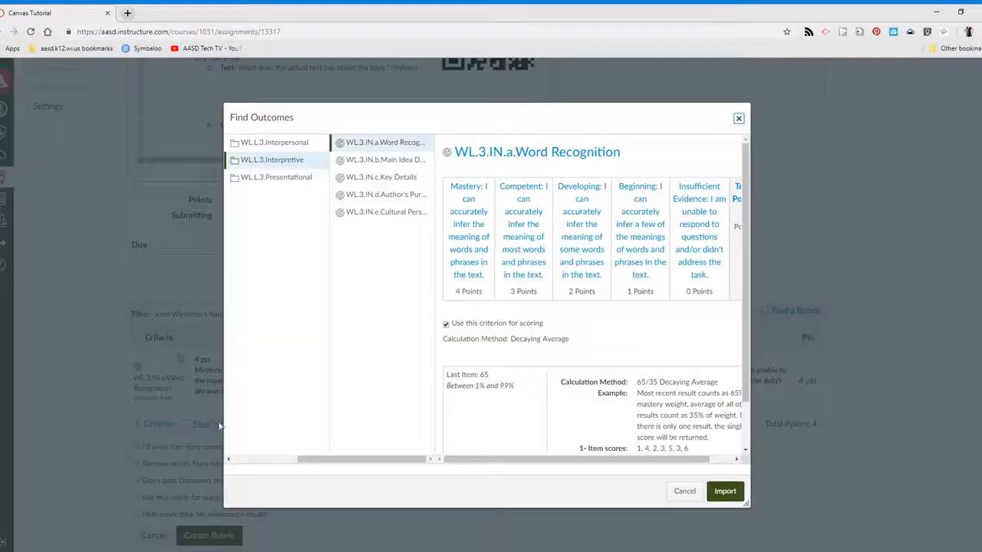
click(384, 160)
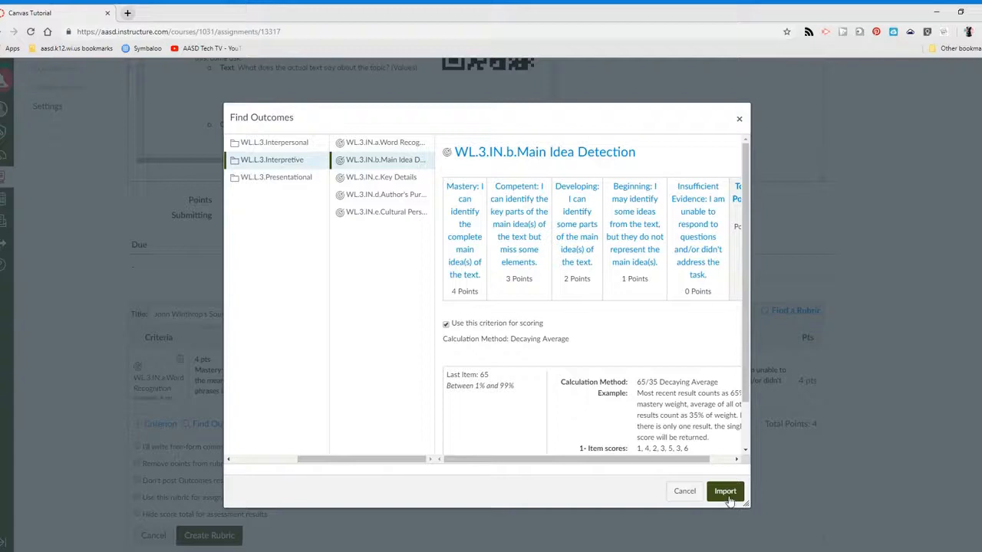
click(724, 491)
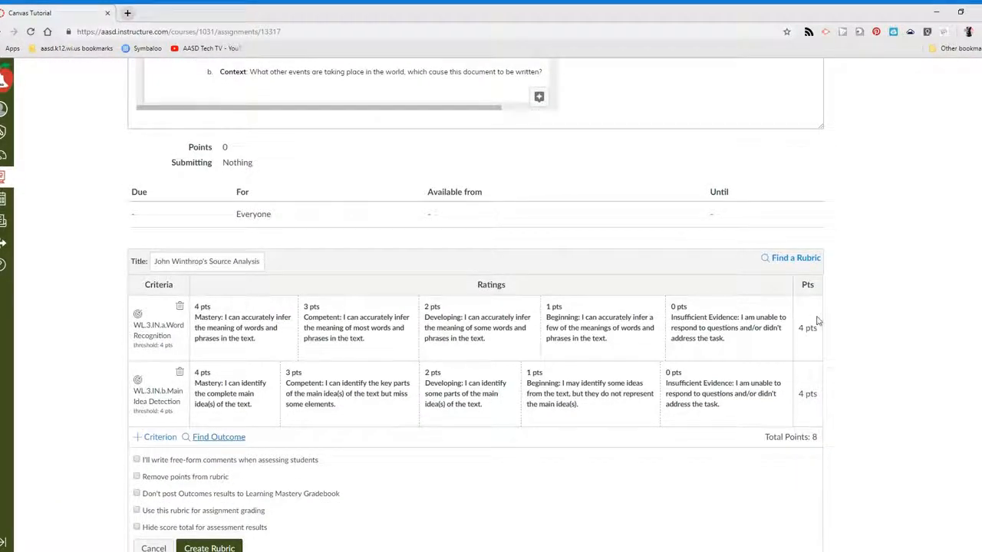
mouse_move(858, 350)
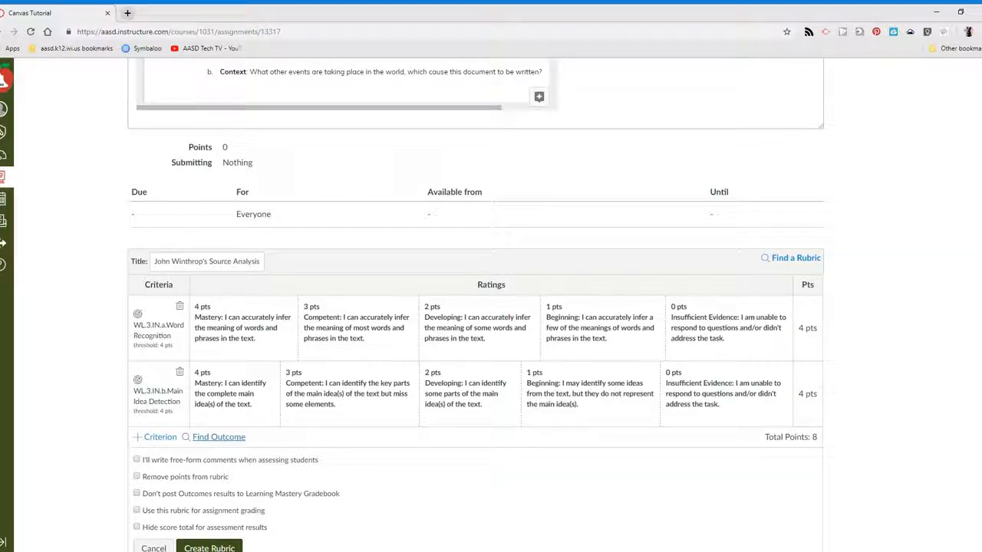
scroll(down, 3)
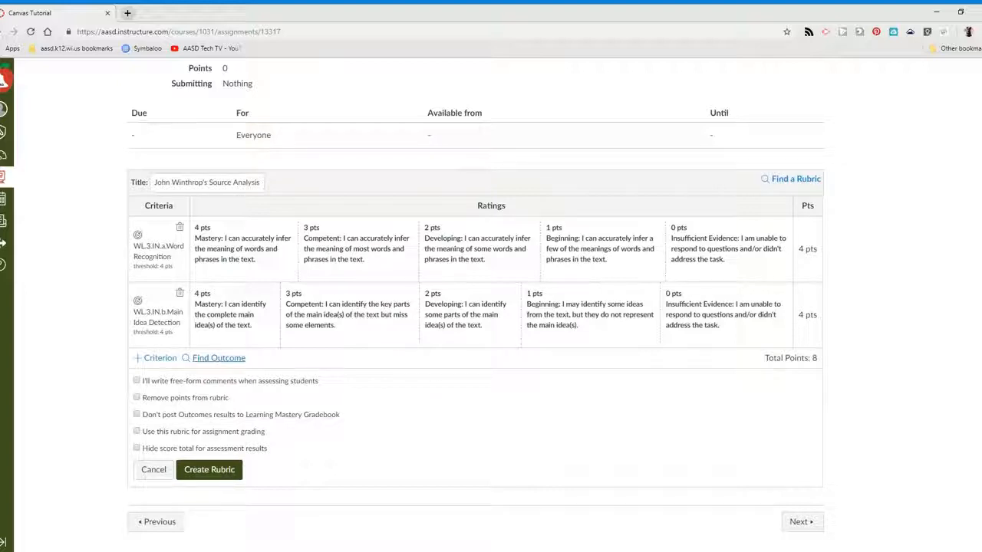
mouse_move(571, 427)
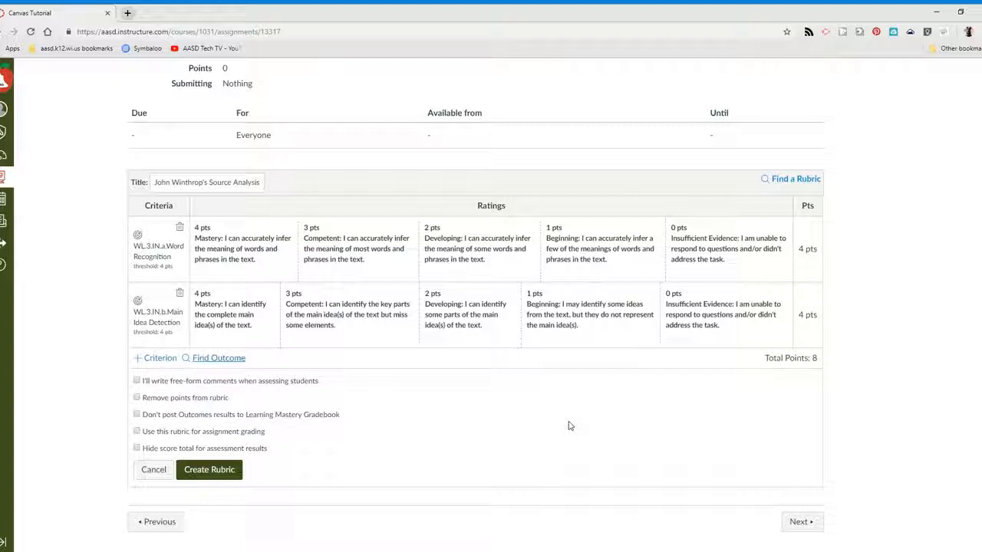
mouse_move(657, 433)
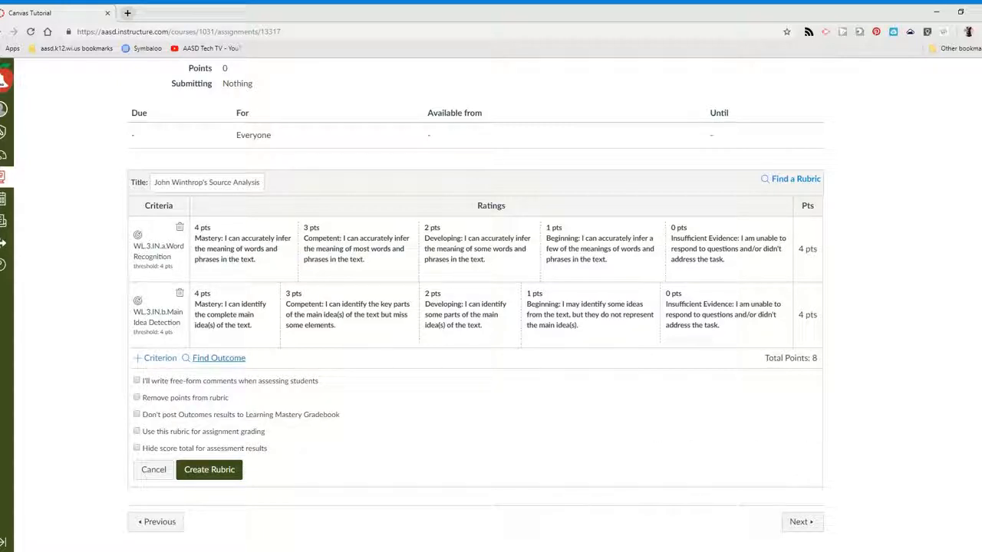
mouse_move(707, 429)
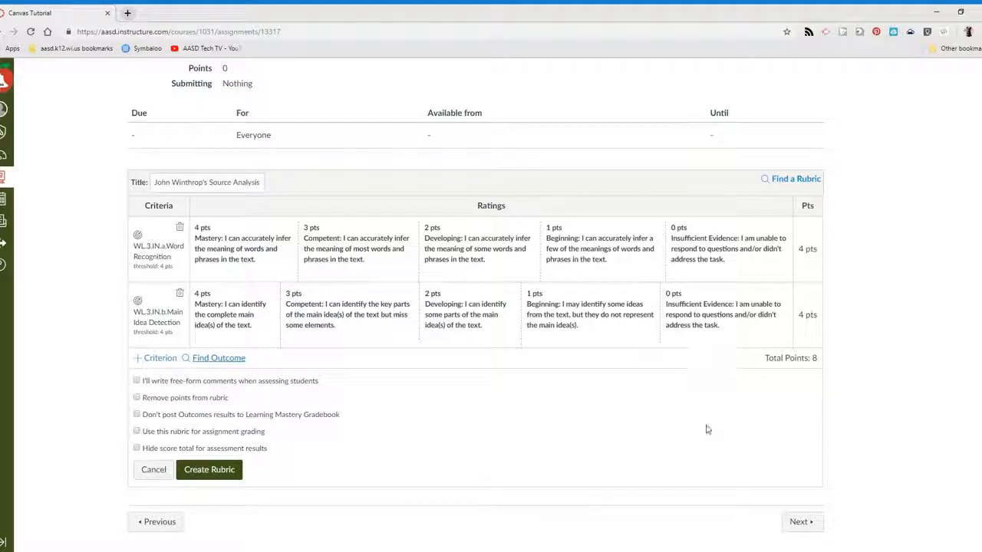
mouse_move(18, 259)
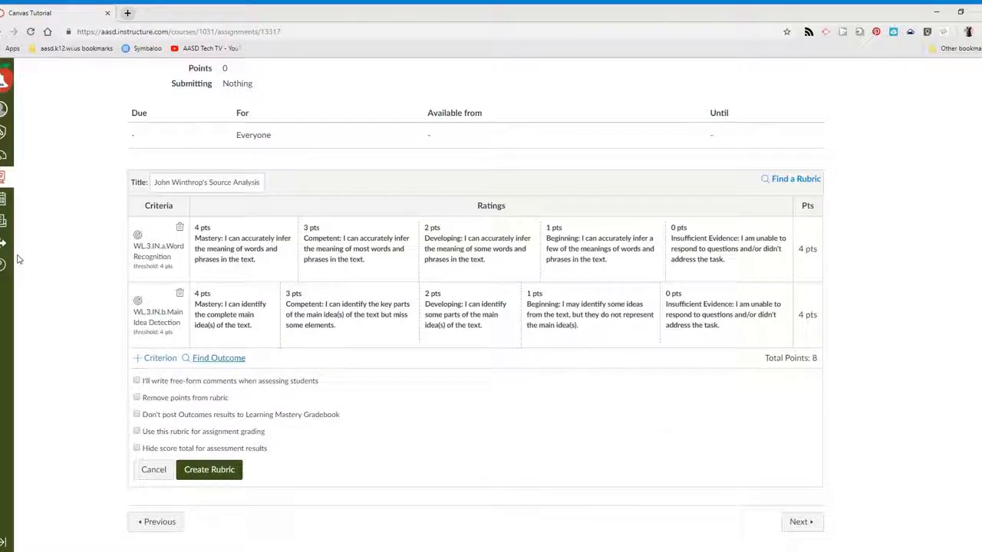